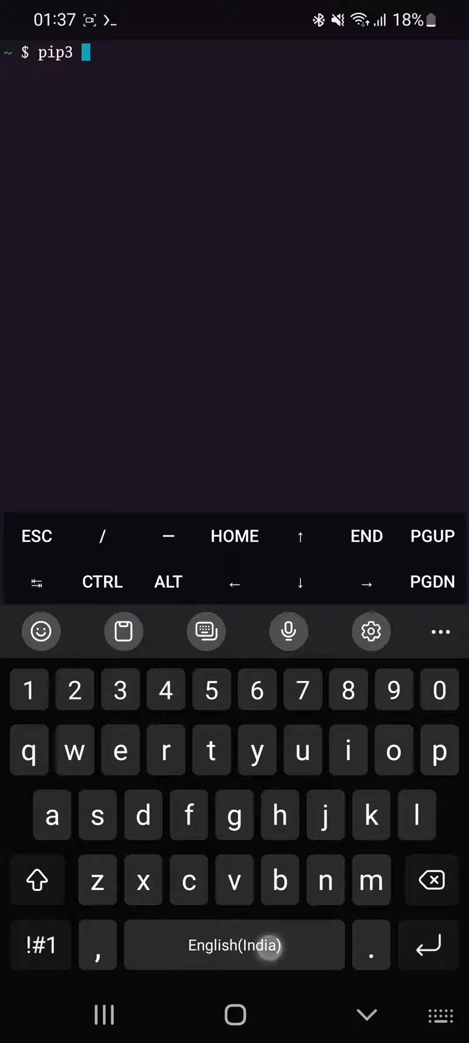
text(uninstall pillow)
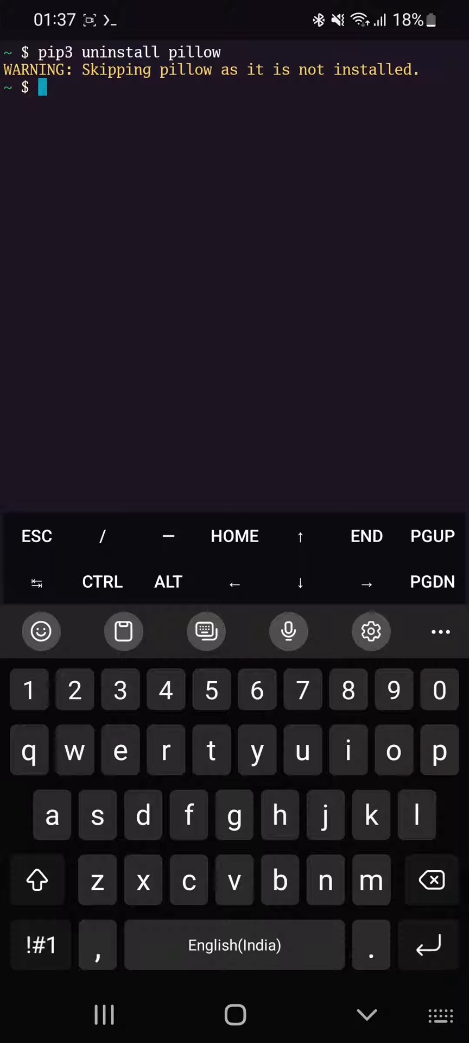
text(pip3)
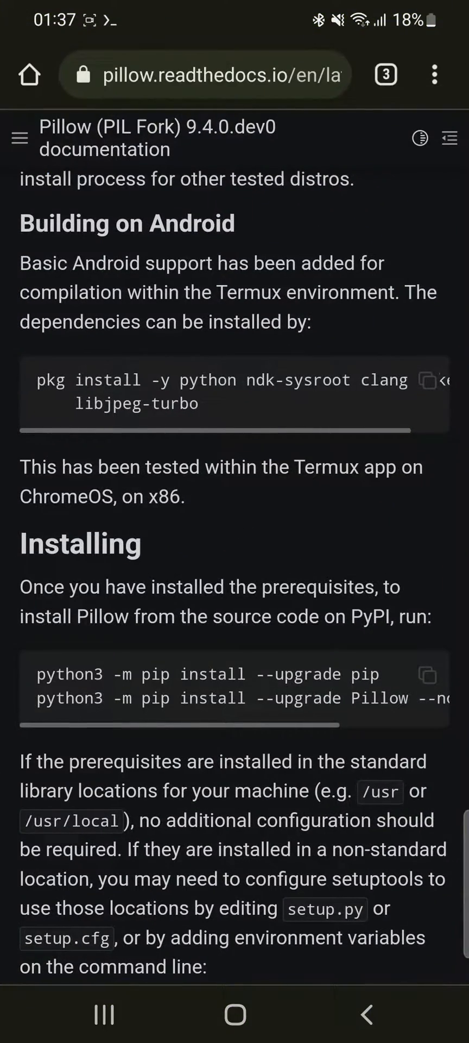
scroll(down, 3)
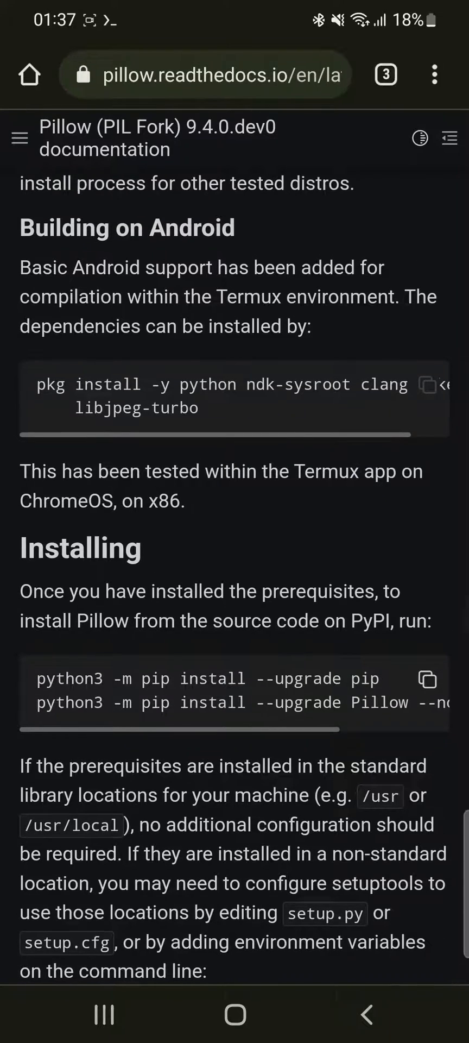
scroll(down, 3)
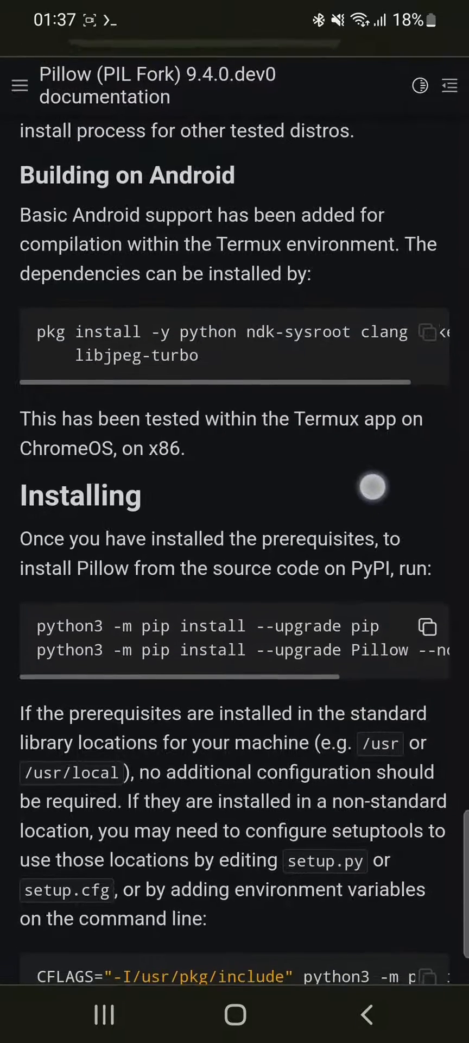
scroll(up, 3)
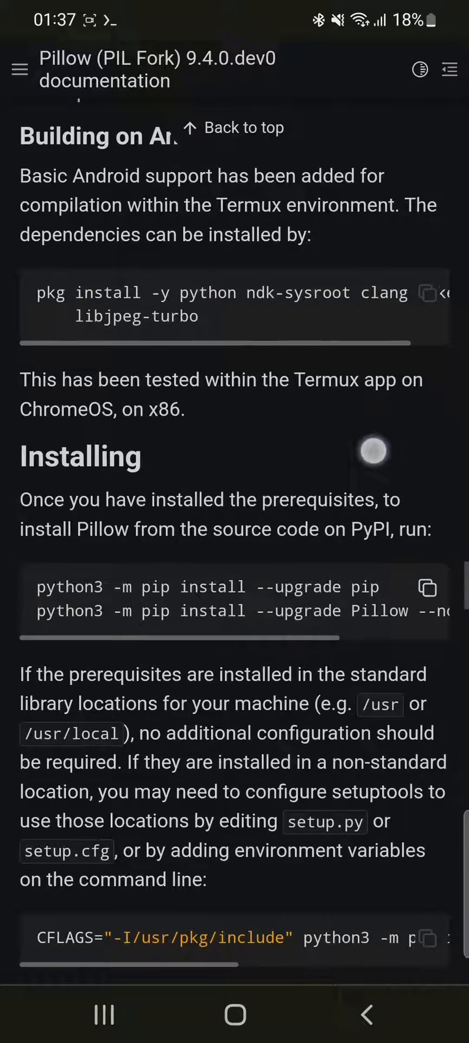
scroll(down, 3)
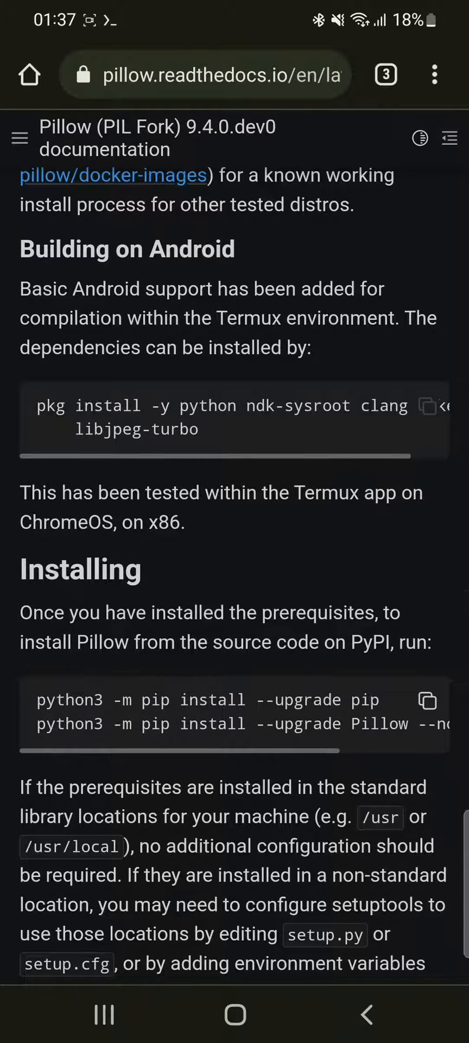